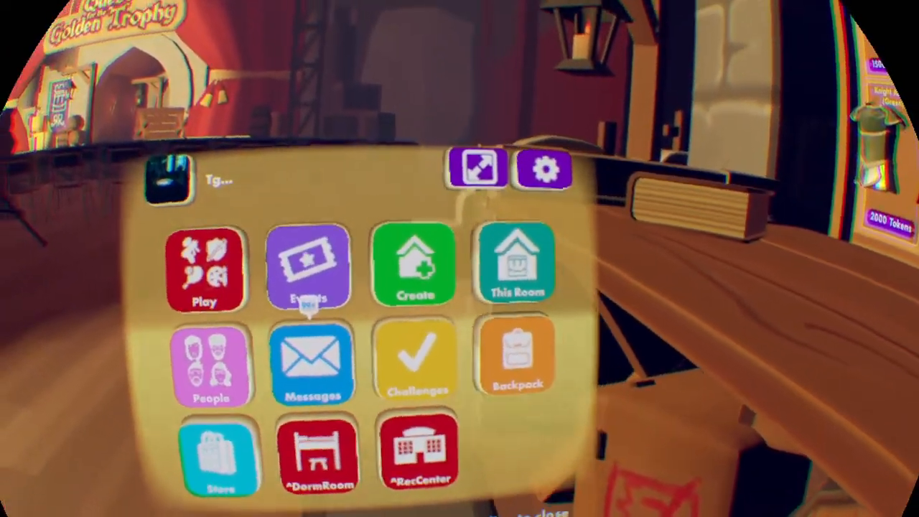
- Bring up the current room's details page and its Scoreboard from the watch
click(514, 266)
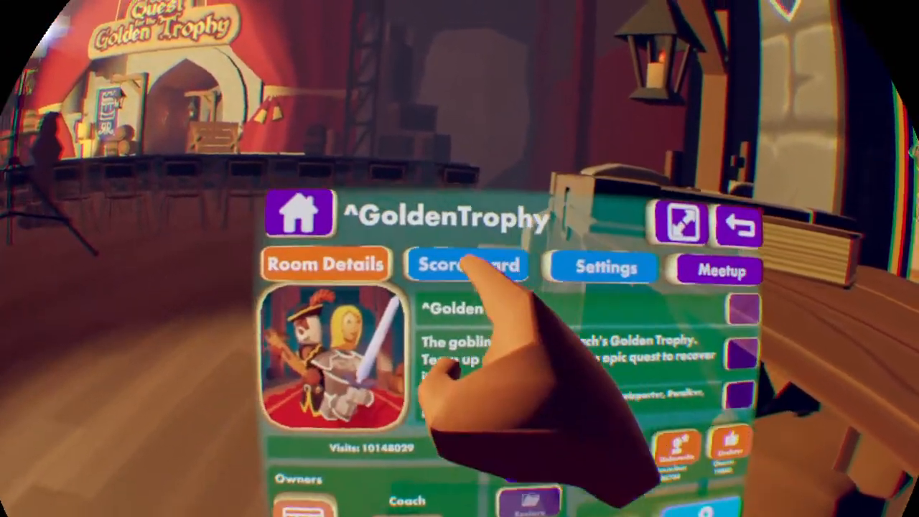
click(465, 264)
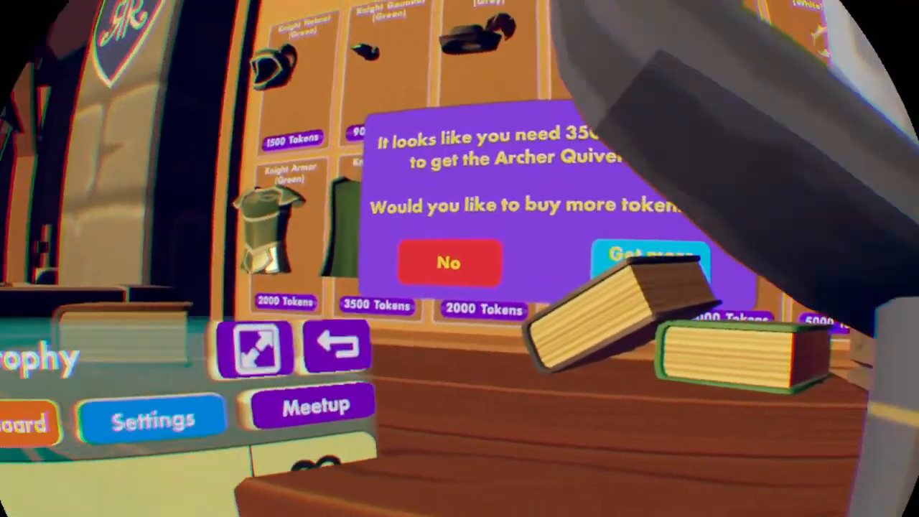
- View the Game In Progress standings showing 550 gold and score 550 at 01:40
click(449, 261)
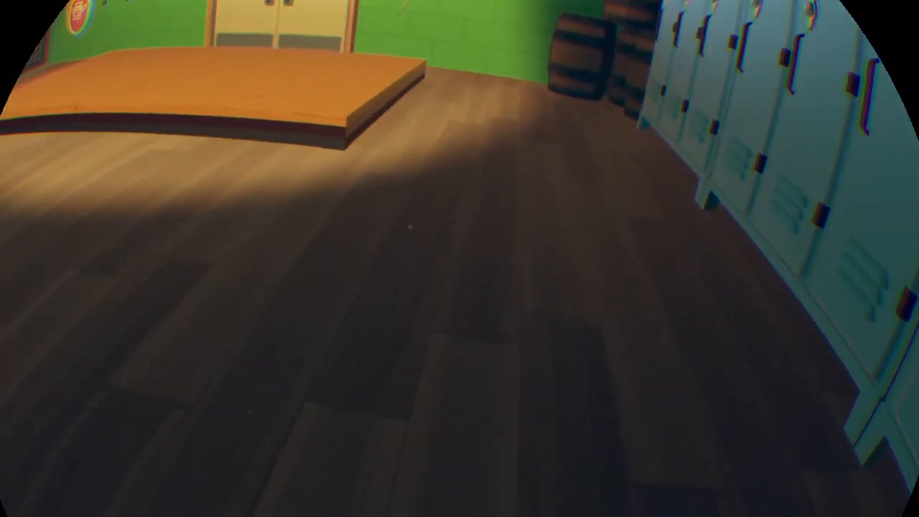
mouse_move(460, 259)
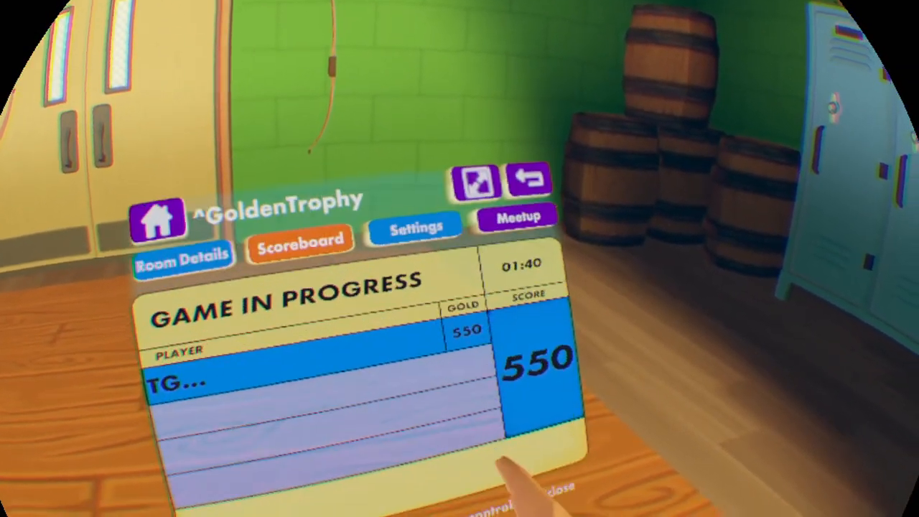
- Bring up the watch menu with its Play, Events, Create and This Room tiles
click(155, 221)
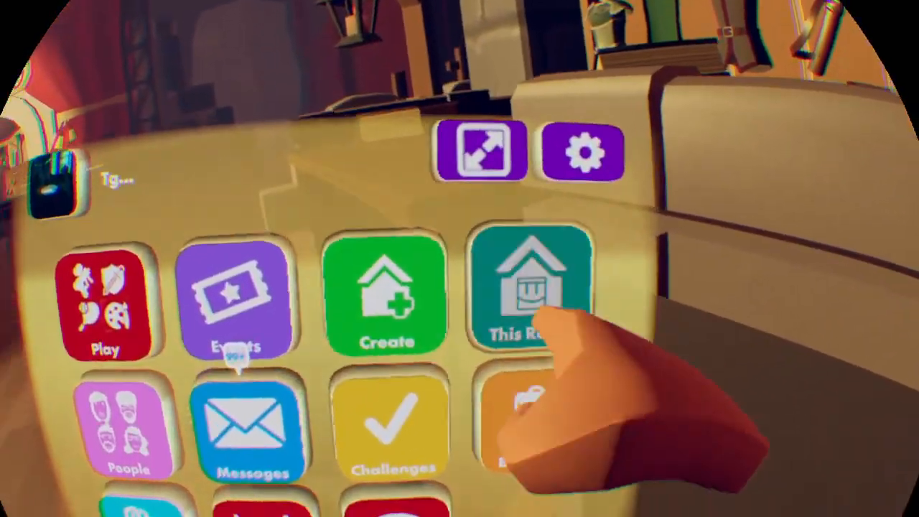
- Join the ^GoldenTrophy room from its details page to re-enter the quest
click(531, 288)
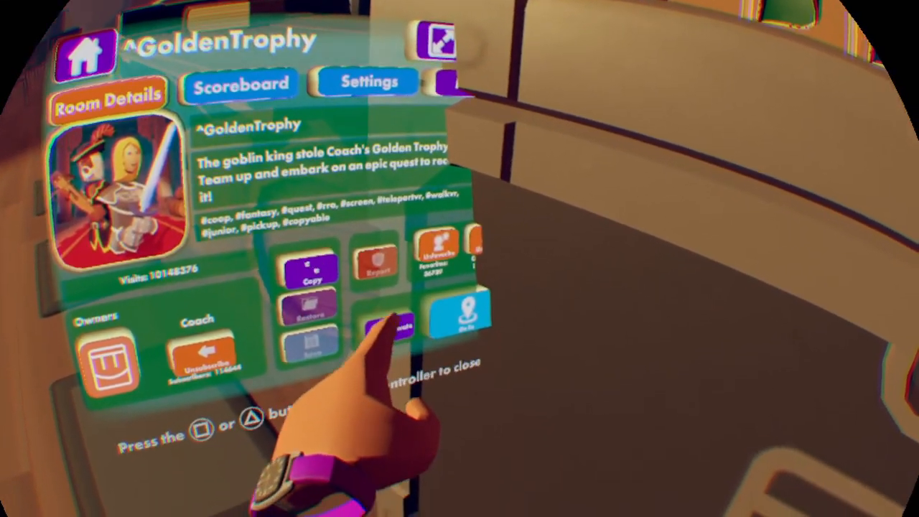
click(460, 315)
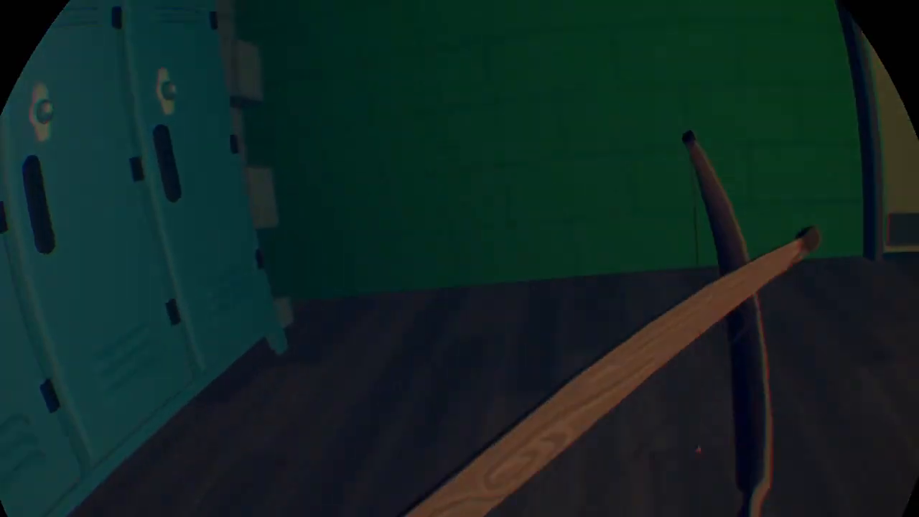
mouse_move(460, 258)
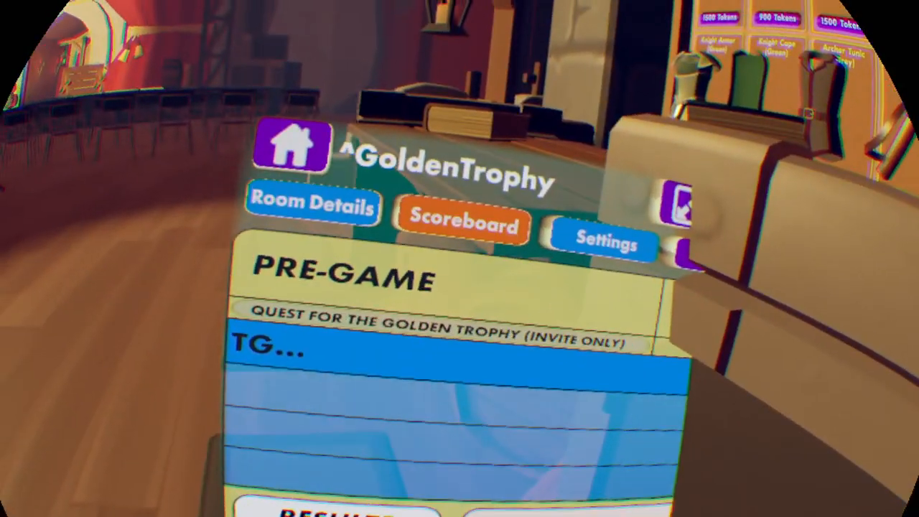
- Show the Golden Trophy room's leaderboard listing the player among other entrants
click(313, 202)
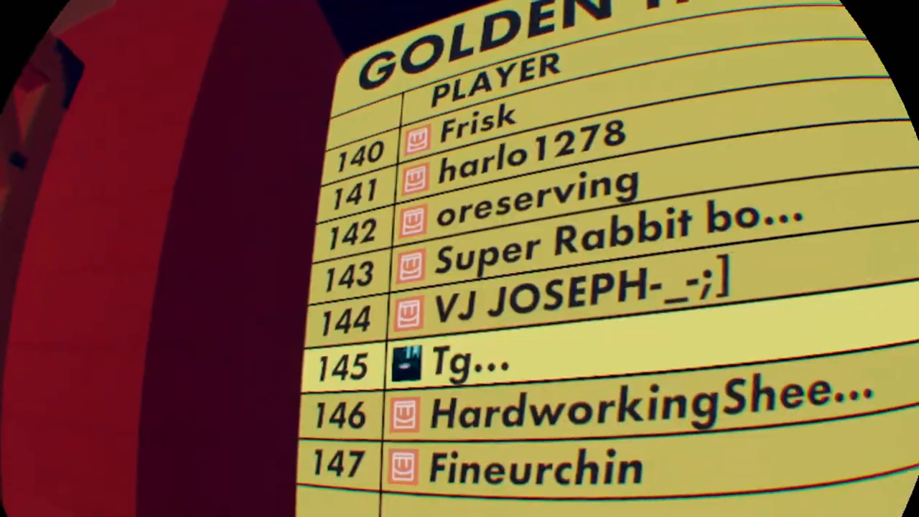
- Scroll the leaderboard down to the player's own row at rank 145
scroll(down, 3)
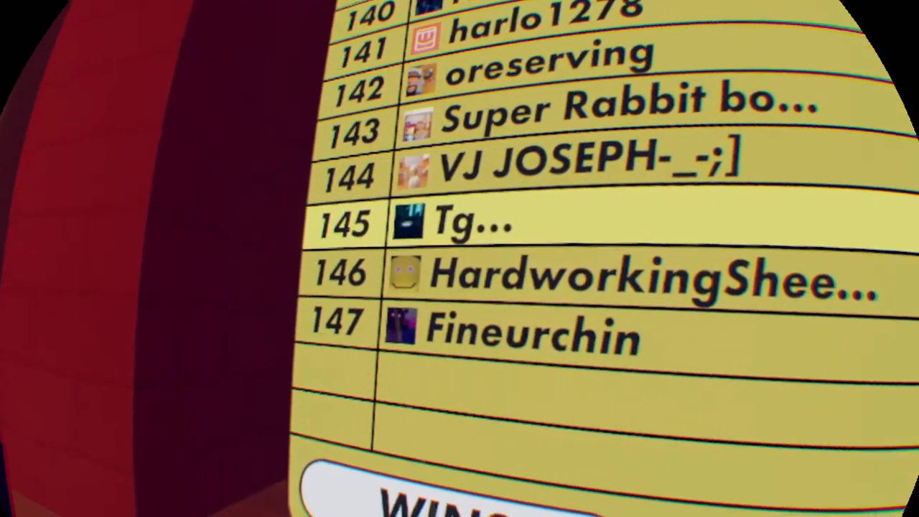